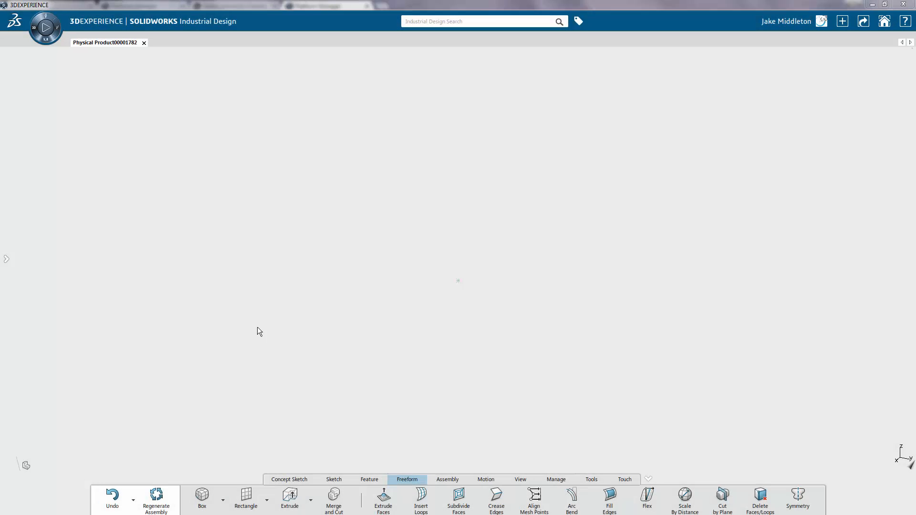
Insert a freeform Box with 3 divisions per side from the Freeform commands.
click(369, 479)
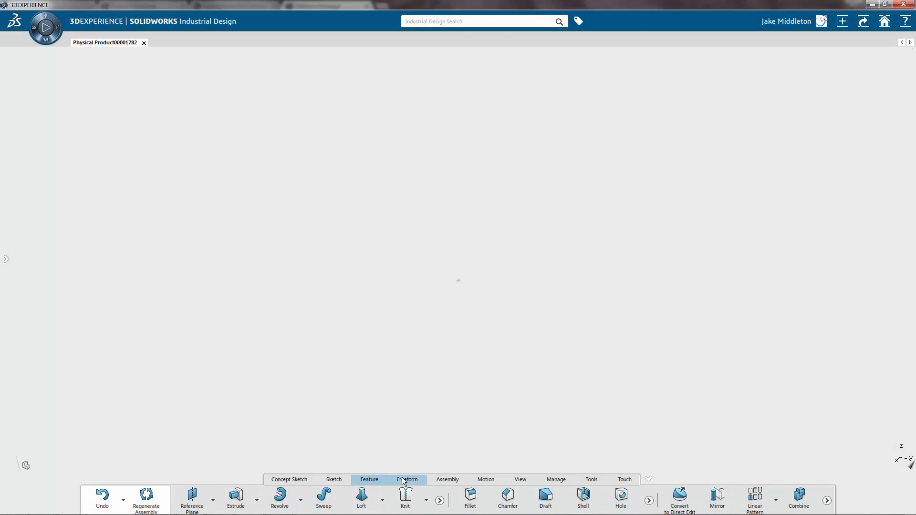
click(407, 479)
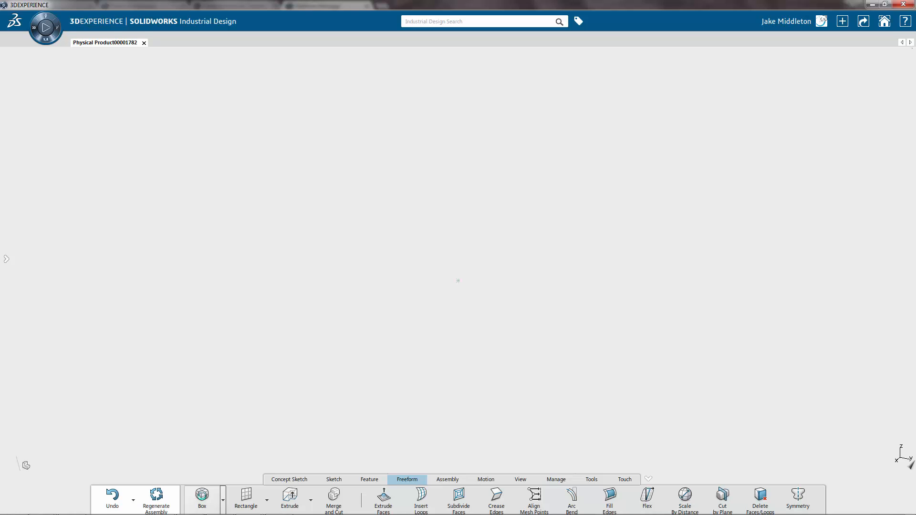
click(202, 500)
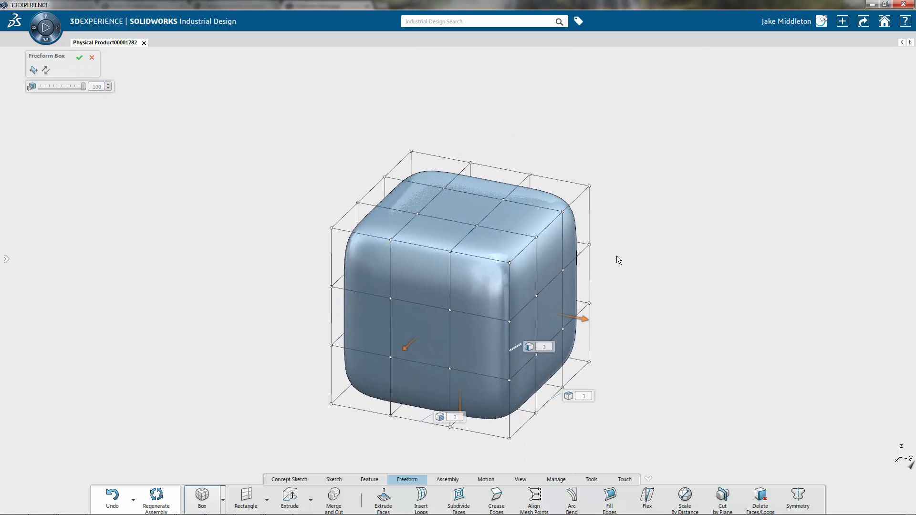
mouse_move(759, 269)
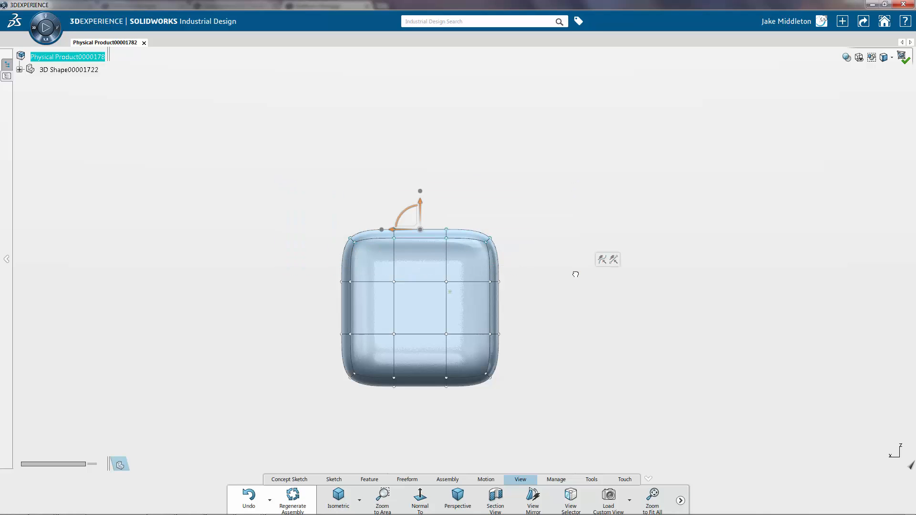
mouse_move(420, 212)
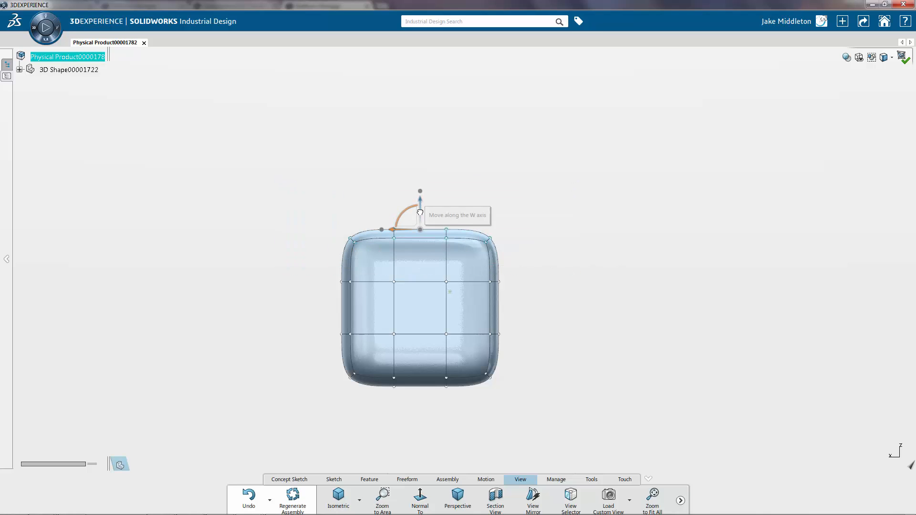
Squash the box along the W axis, then stretch it lengthwise into a long rectangle.
drag(420, 201, 419, 236)
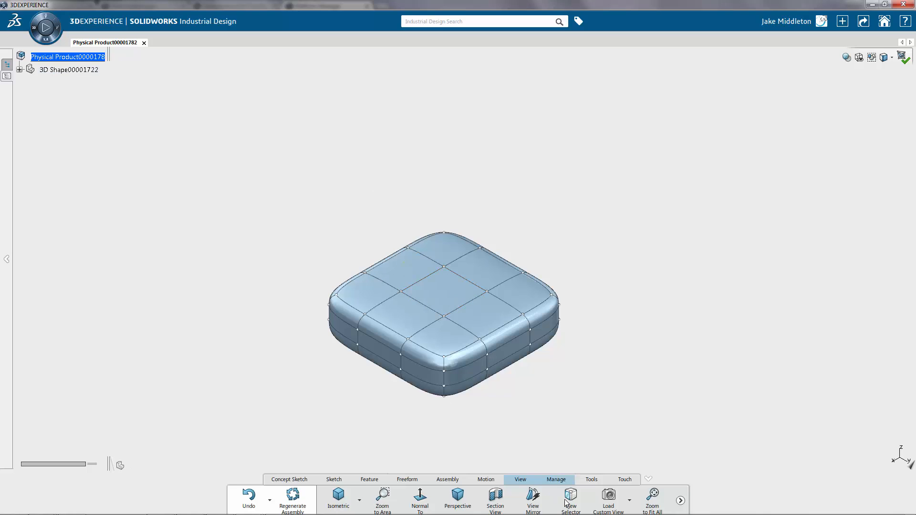
click(458, 500)
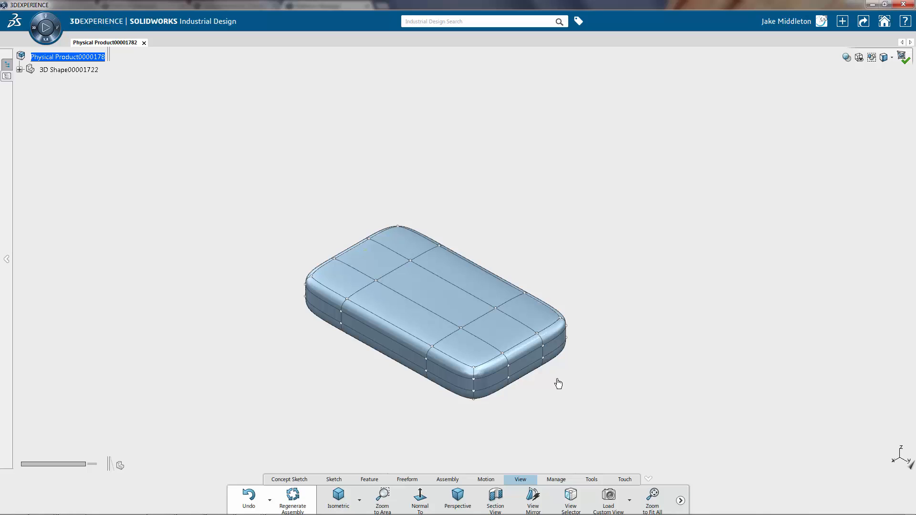
Insert an edge loop across the slab and subdivide its top face.
click(407, 479)
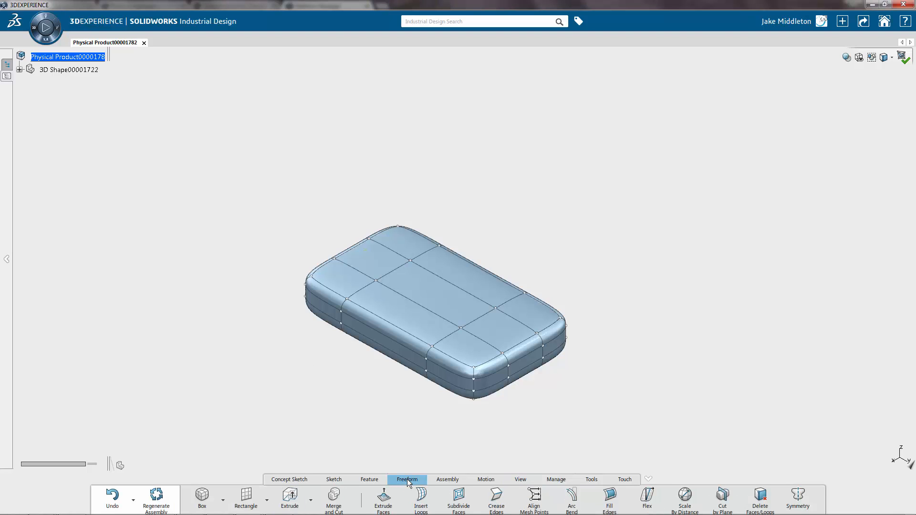
mouse_move(458, 500)
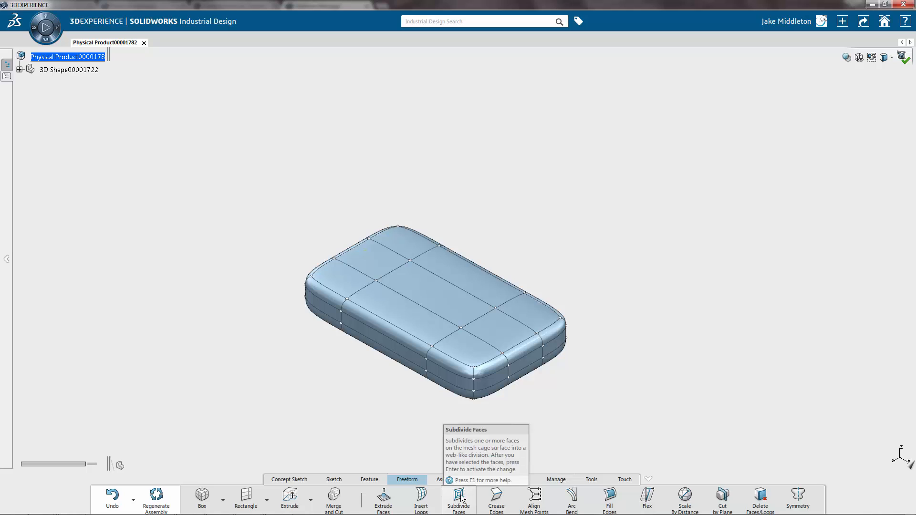
click(420, 501)
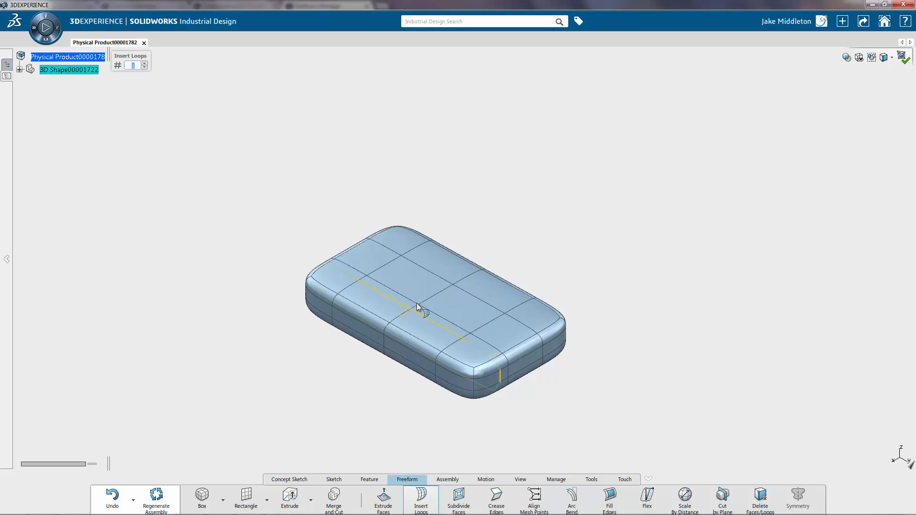
mouse_move(459, 500)
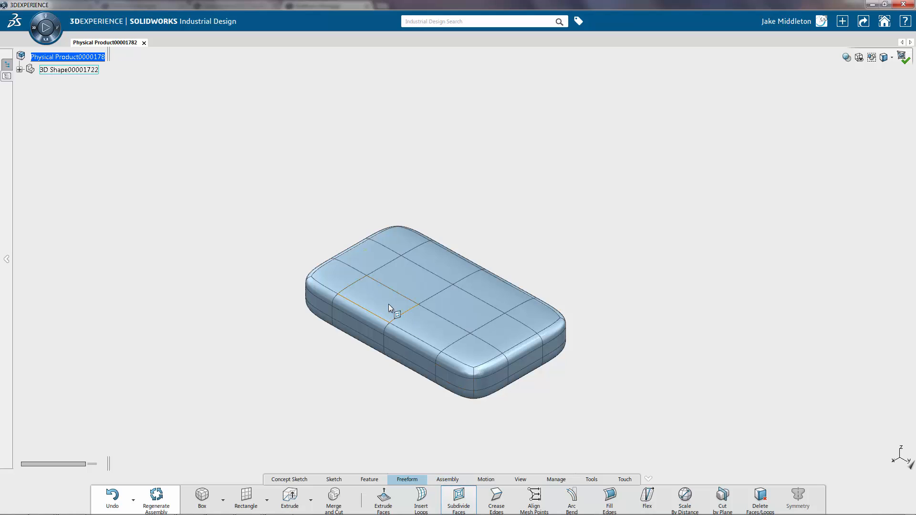
click(370, 290)
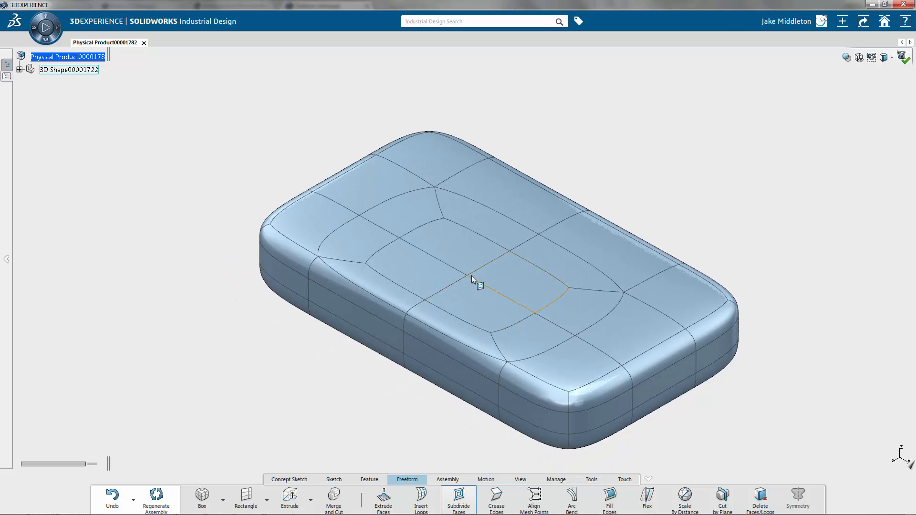
Subdivide the central top face again, push its centre down and adjust a right-side point.
click(476, 299)
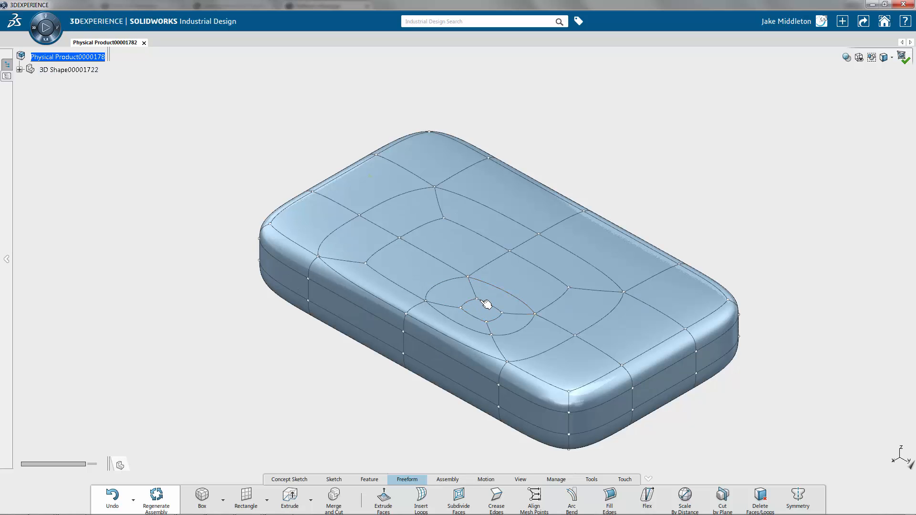
click(487, 305)
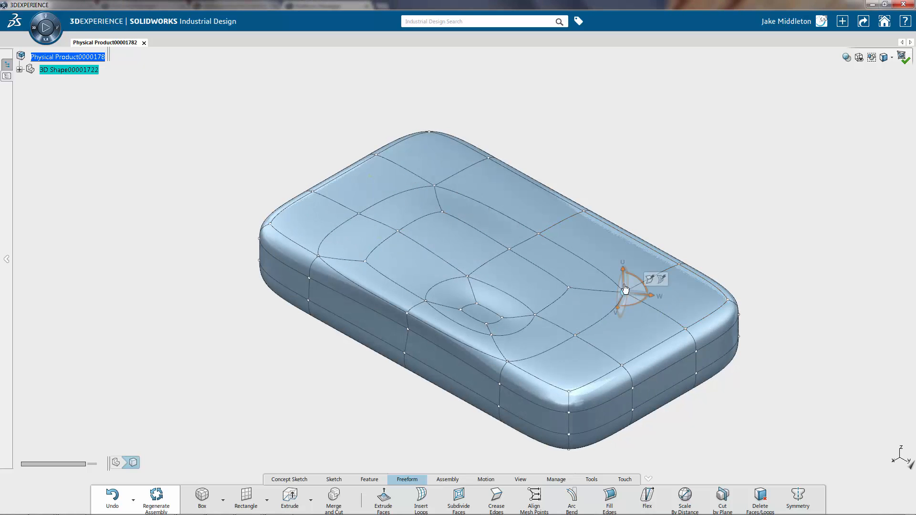
drag(622, 286, 617, 260)
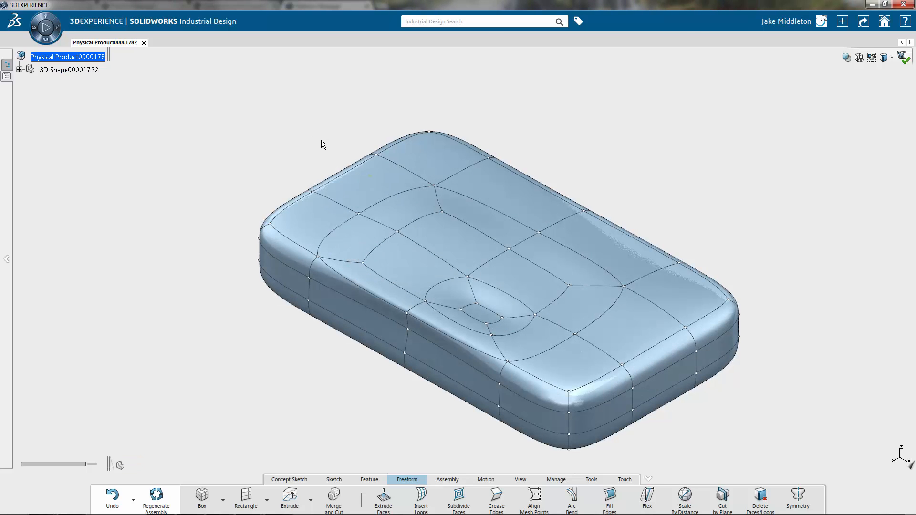
mouse_move(610, 208)
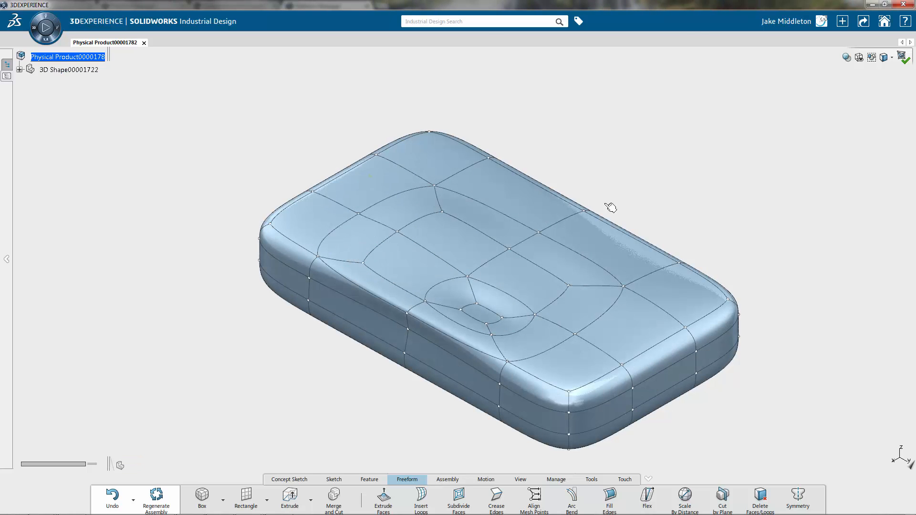
mouse_move(715, 189)
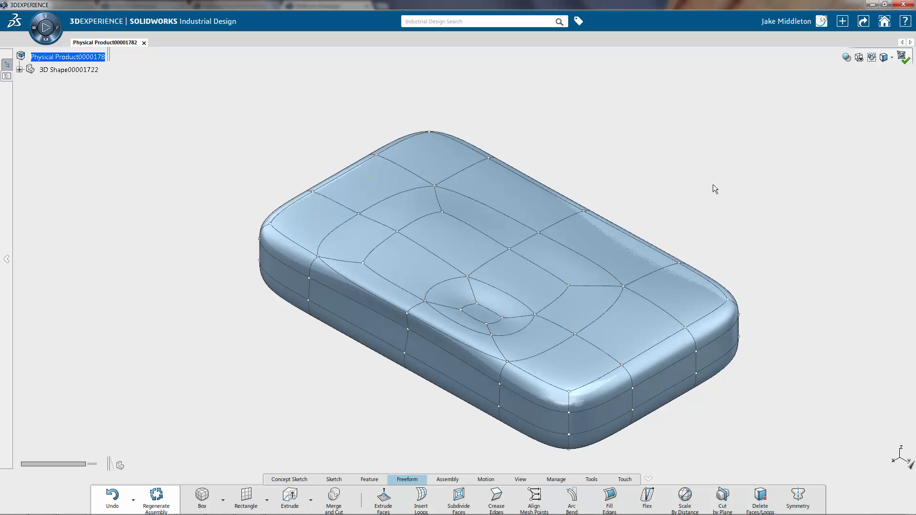
mouse_move(903, 57)
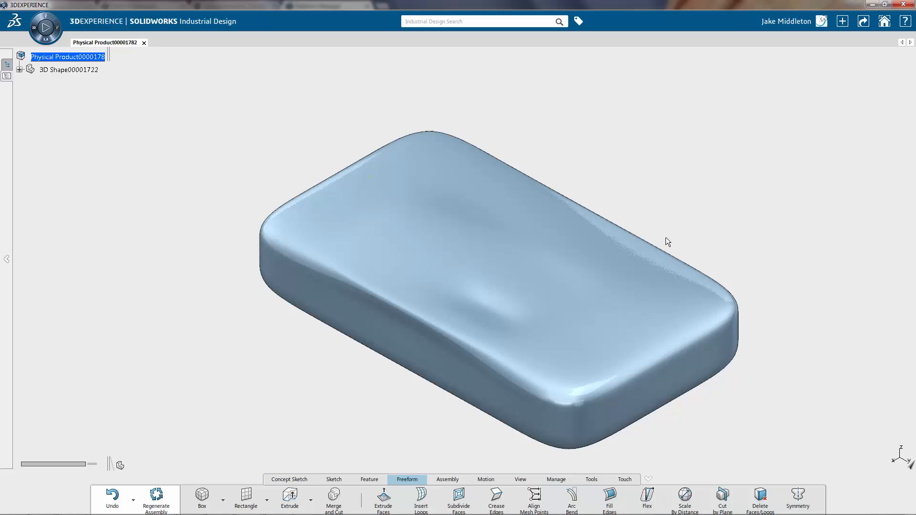
mouse_move(734, 268)
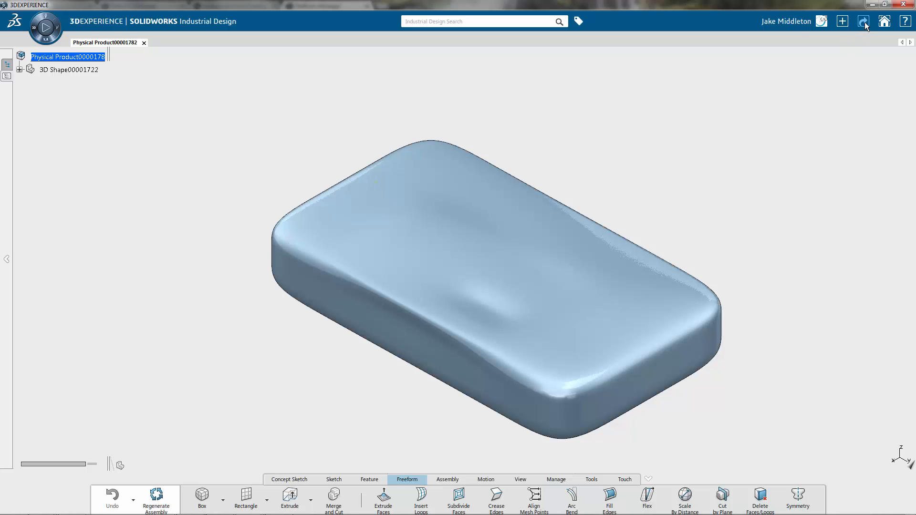
Export the pillow as a STEP file, then open Pillow.stp as a part in SOLIDWORKS 2016.
click(863, 21)
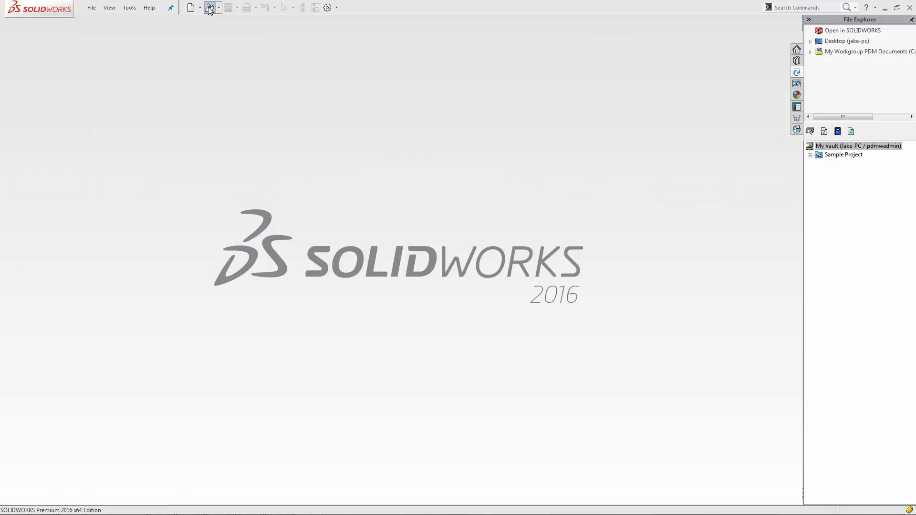
click(209, 8)
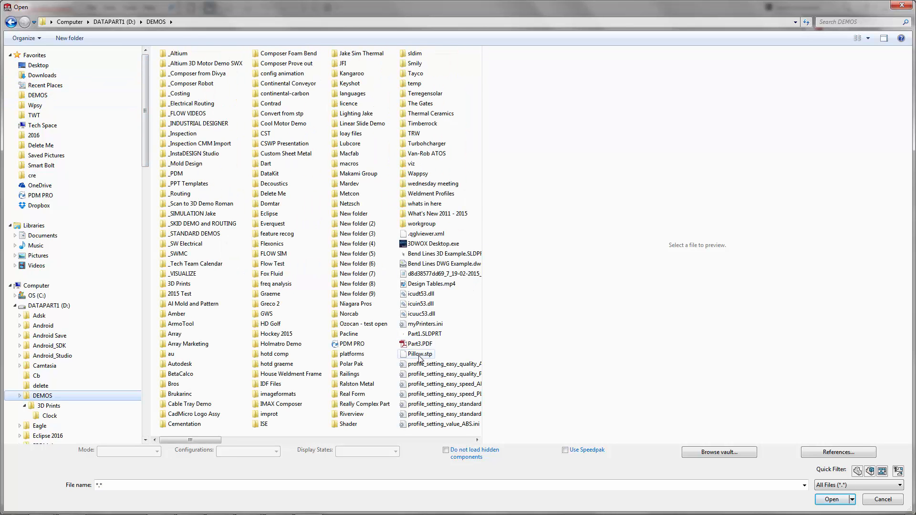
click(420, 354)
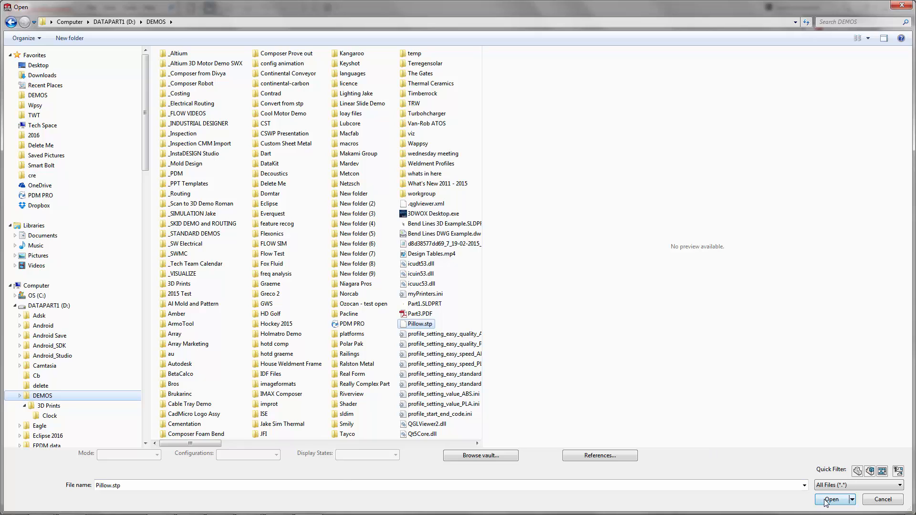
click(830, 499)
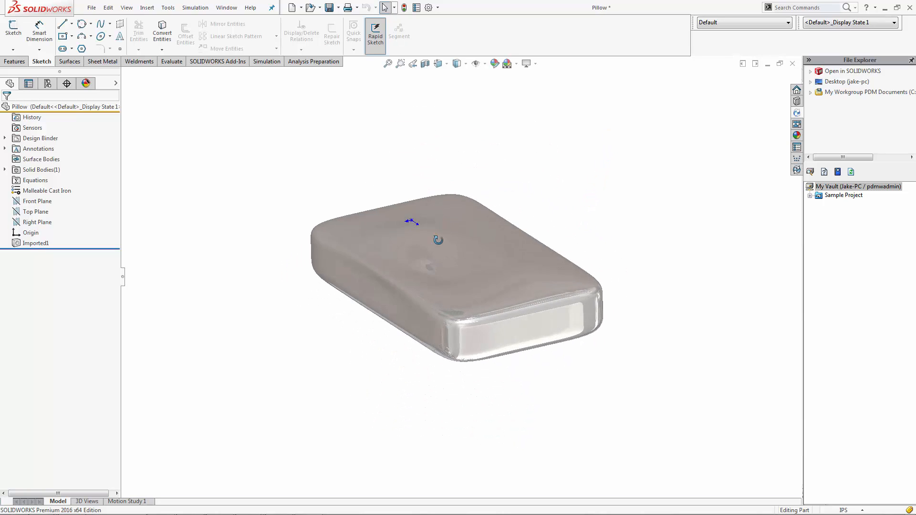
Orbit to the pillow's top and browse the Fabric appearances to the Cloth list.
drag(411, 221, 568, 252)
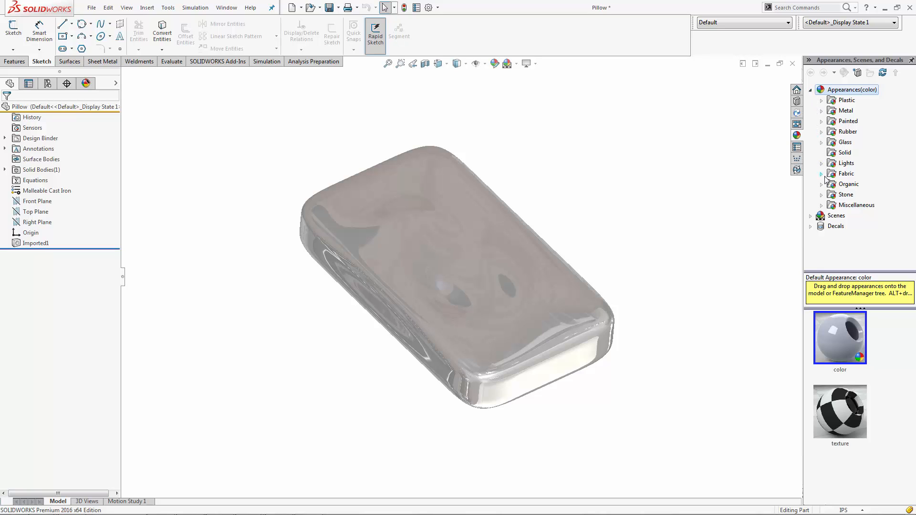
click(846, 174)
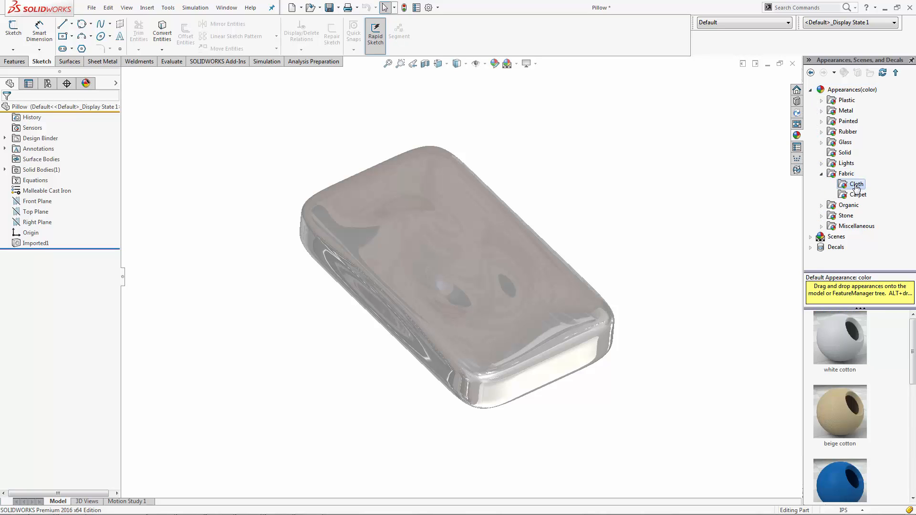
click(526, 63)
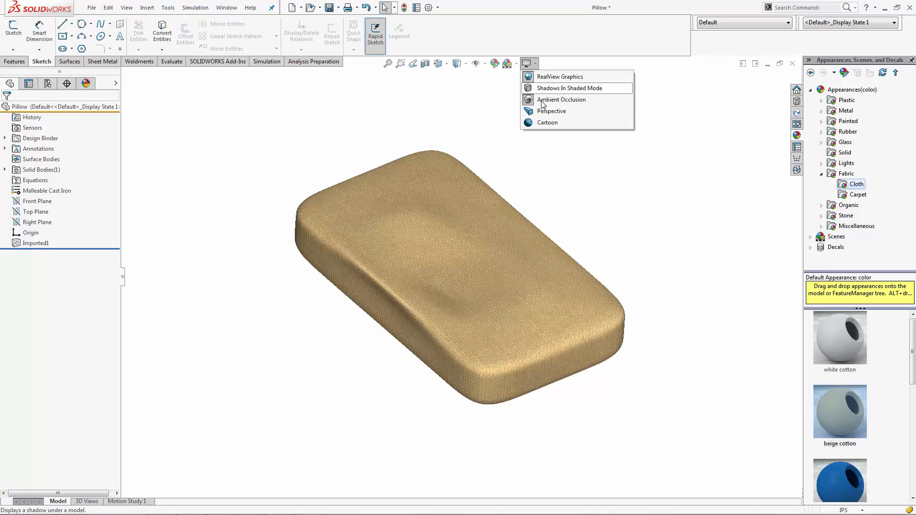